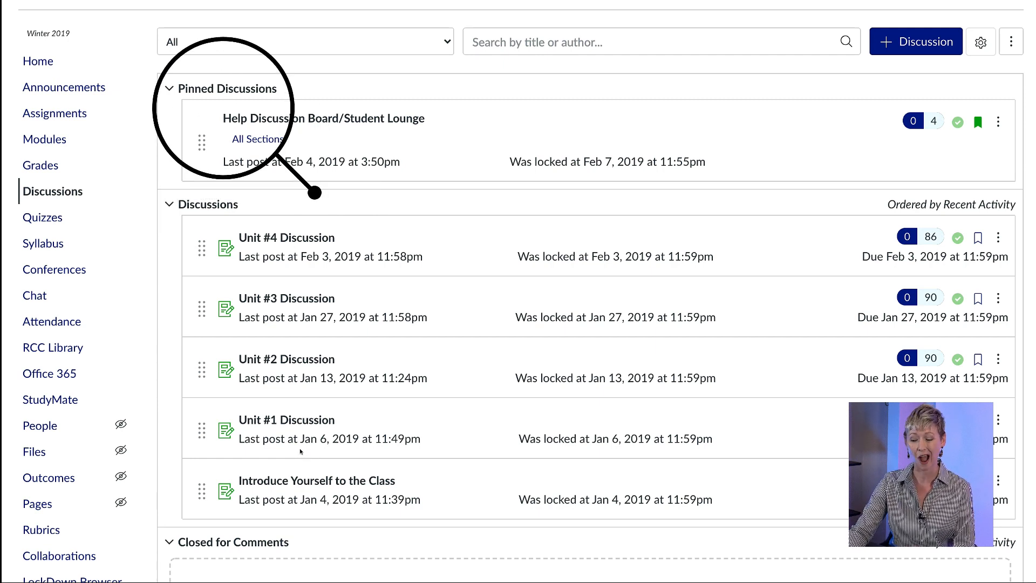
mouse_move(508, 186)
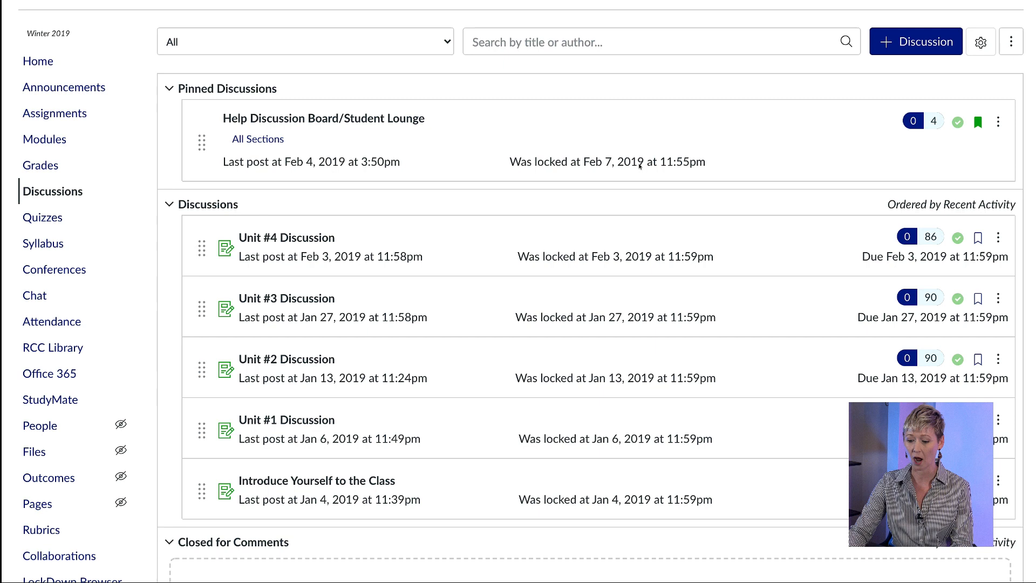
mouse_move(817, 175)
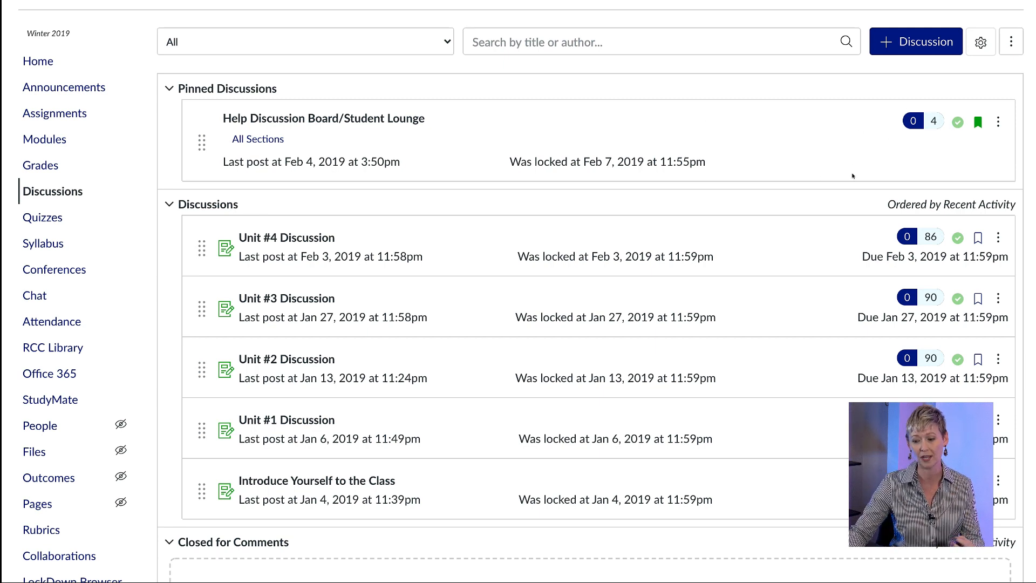
Step: Review the Help Discussion Board/Student Lounge example topic and its contents
left_click(323, 118)
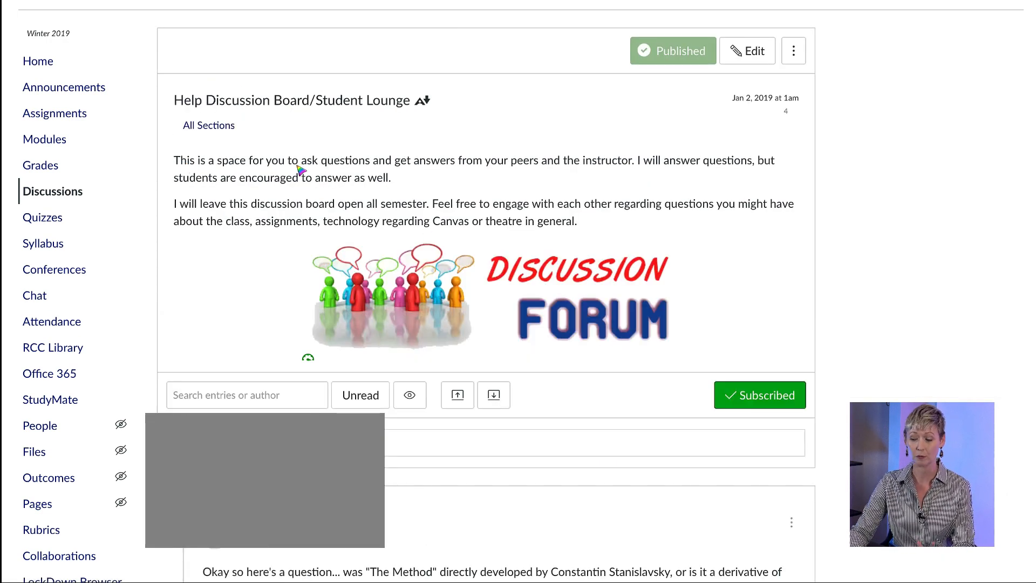
mouse_move(569, 177)
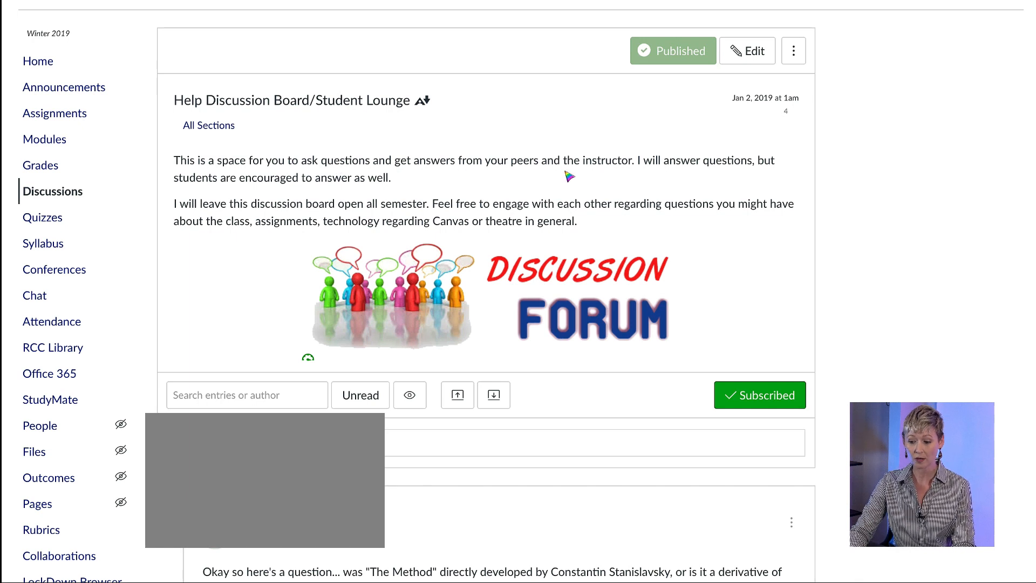
mouse_move(314, 194)
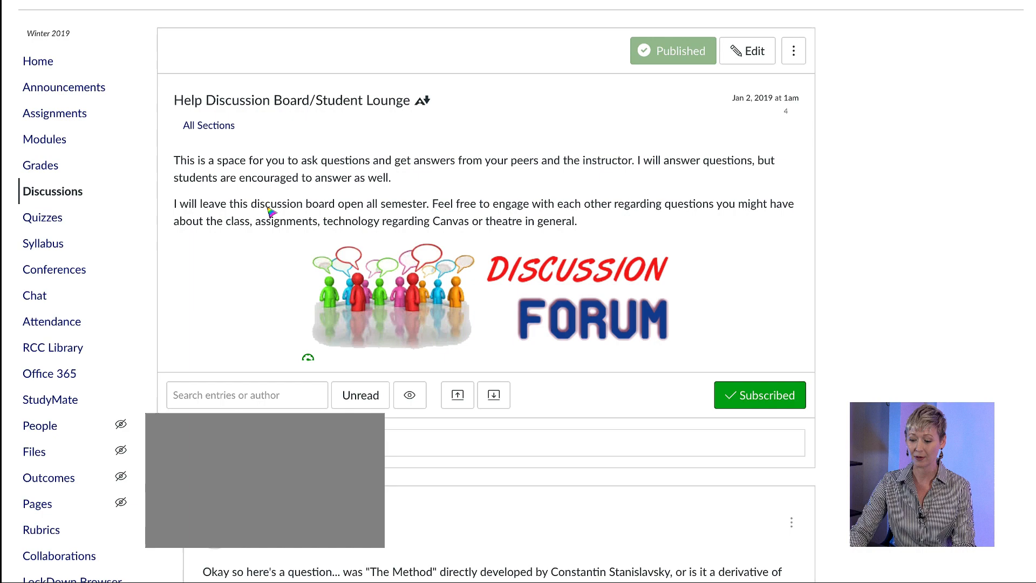
mouse_move(435, 256)
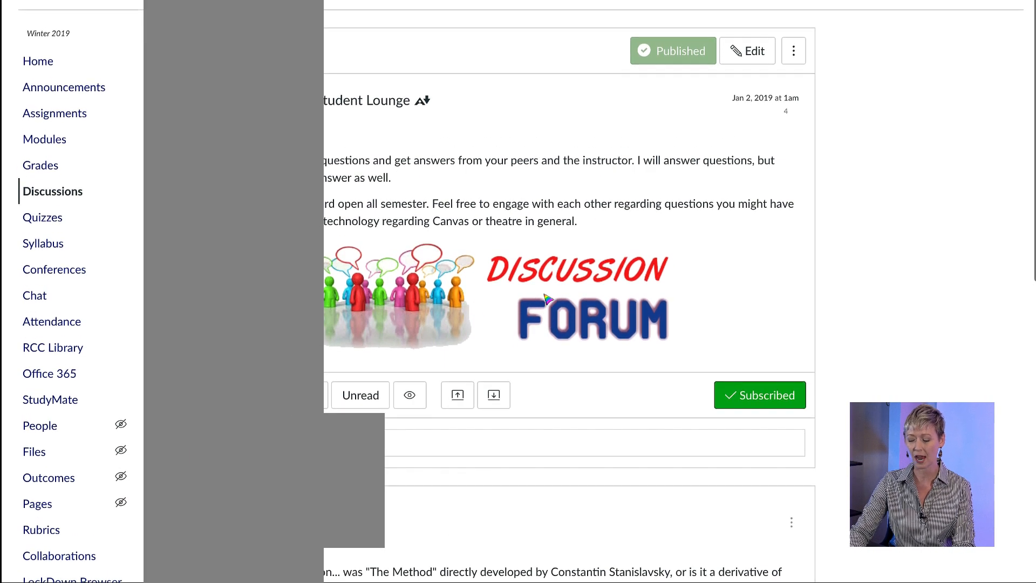
scroll("down", 3)
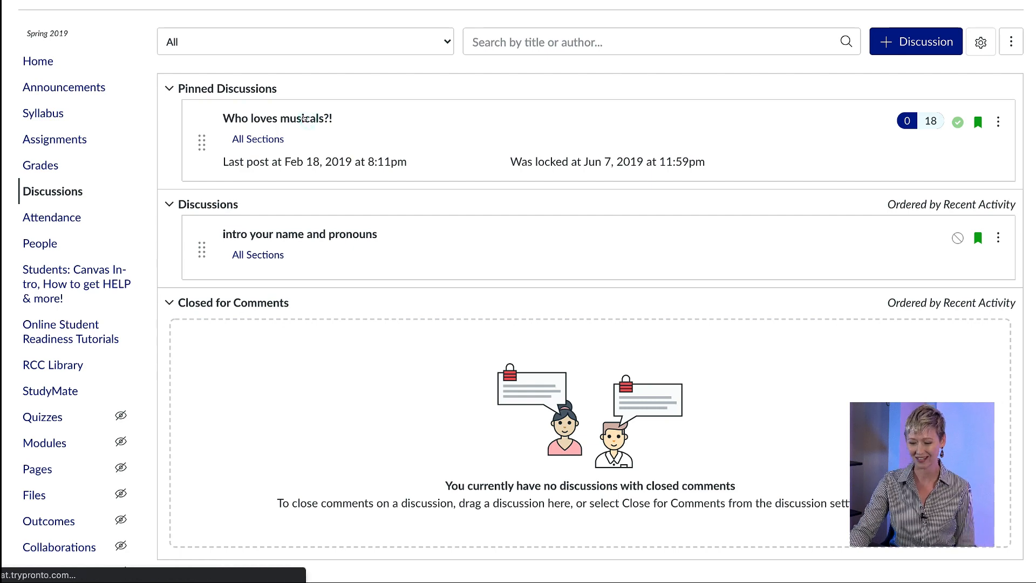
Step: View the pinned 'Who loves musicals?!' discussion with its prompt and student replies
left_click(278, 118)
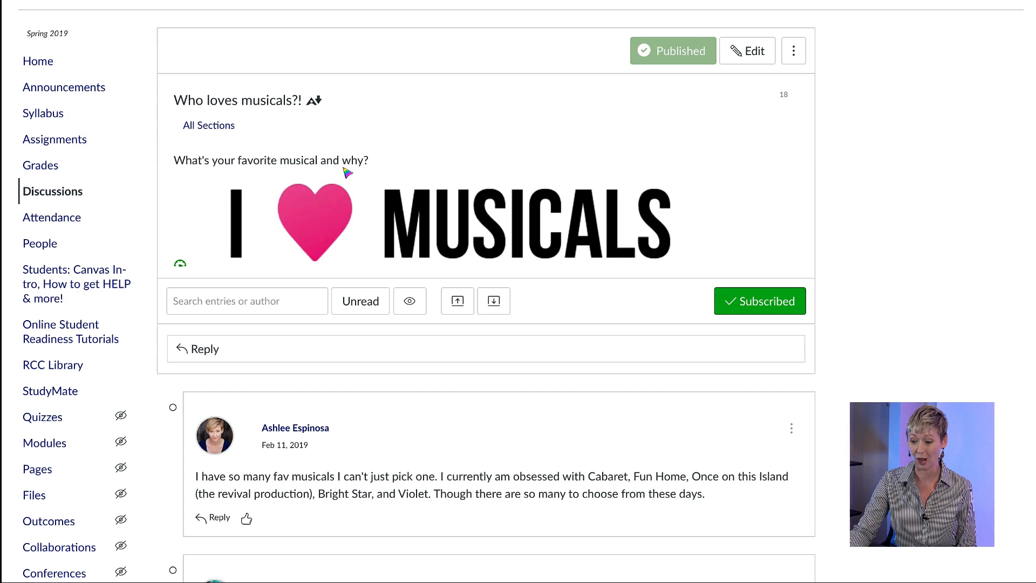
mouse_move(488, 216)
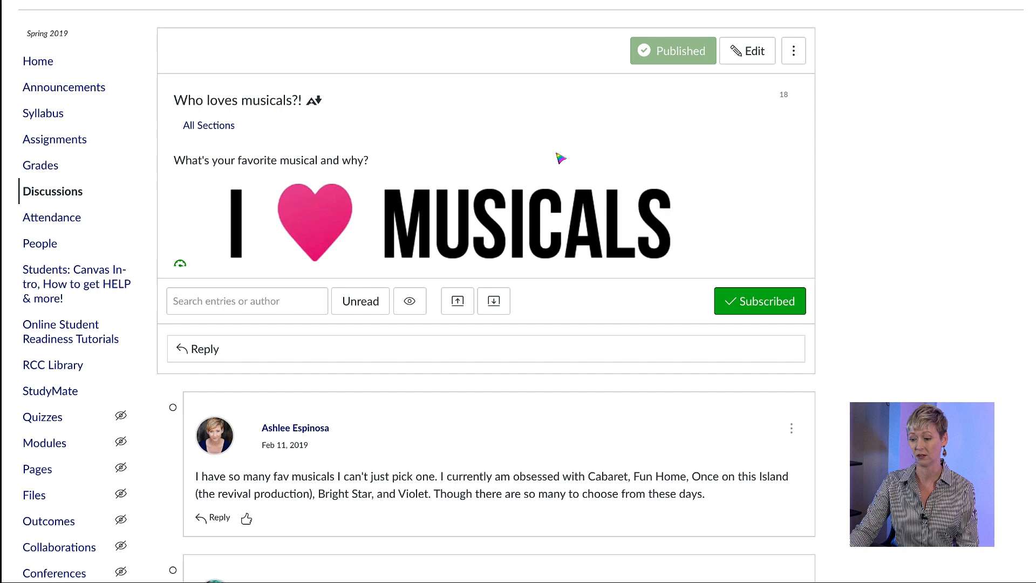
mouse_move(52, 191)
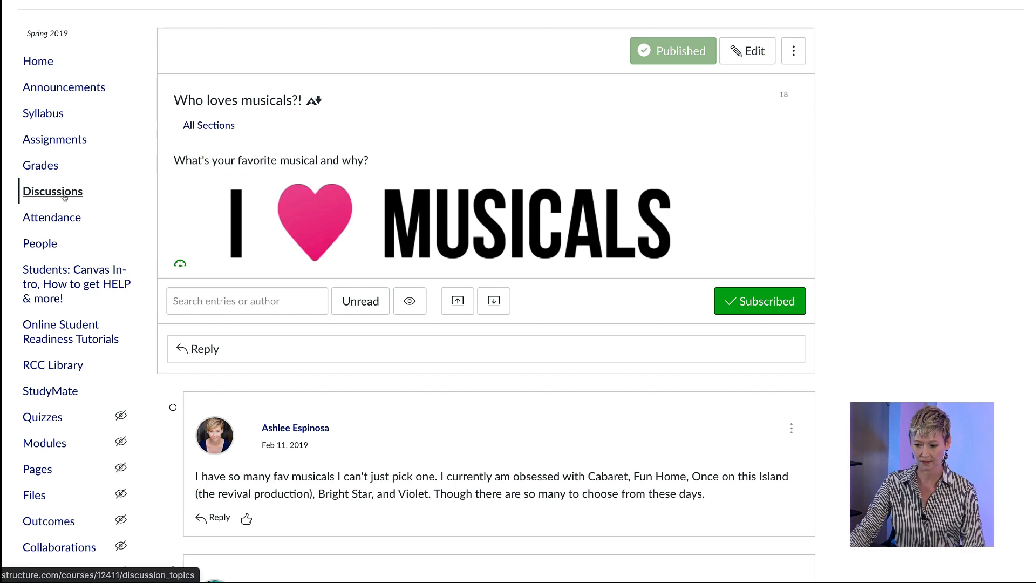
Step: Return to the course Discussions list and begin a blank new discussion topic
left_click(52, 191)
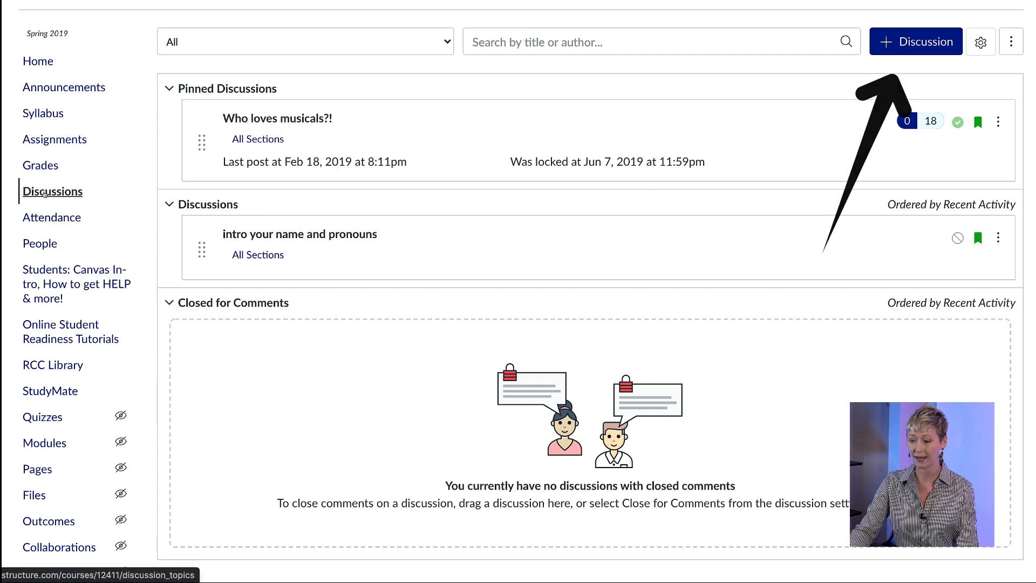
left_click(916, 41)
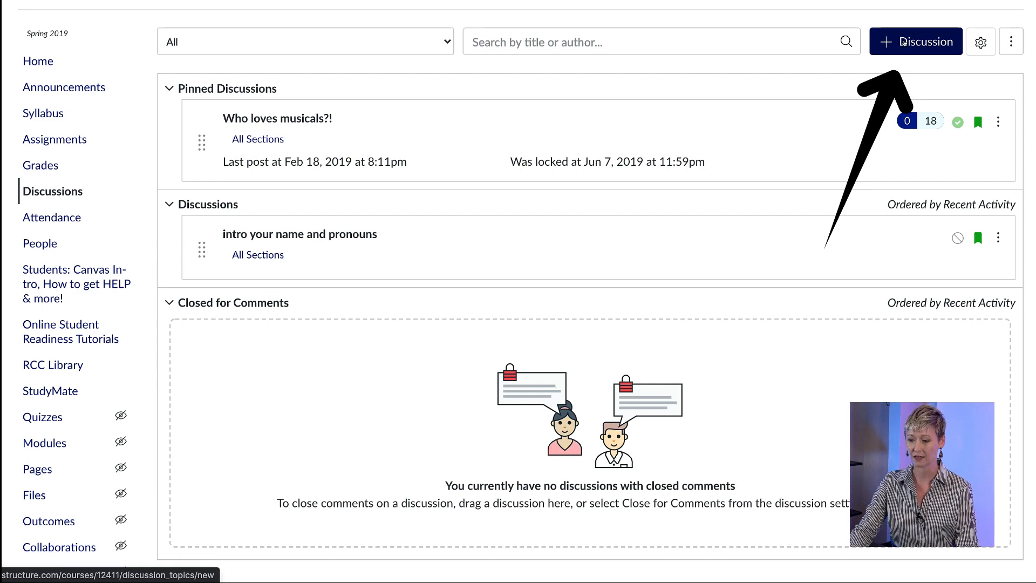
left_click(916, 41)
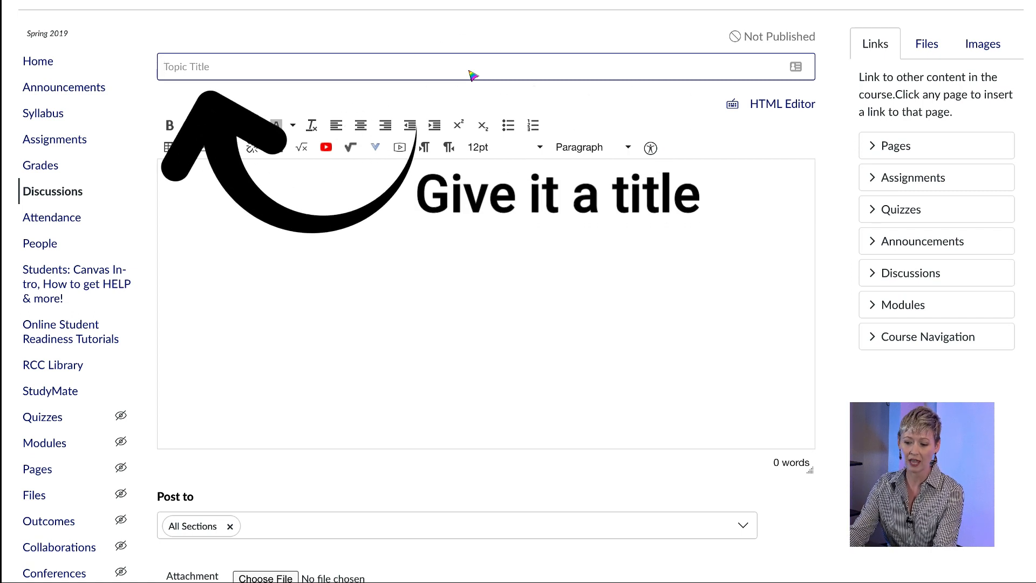
Step: Title the new discussion 'Student Lounge'
type("Stud")
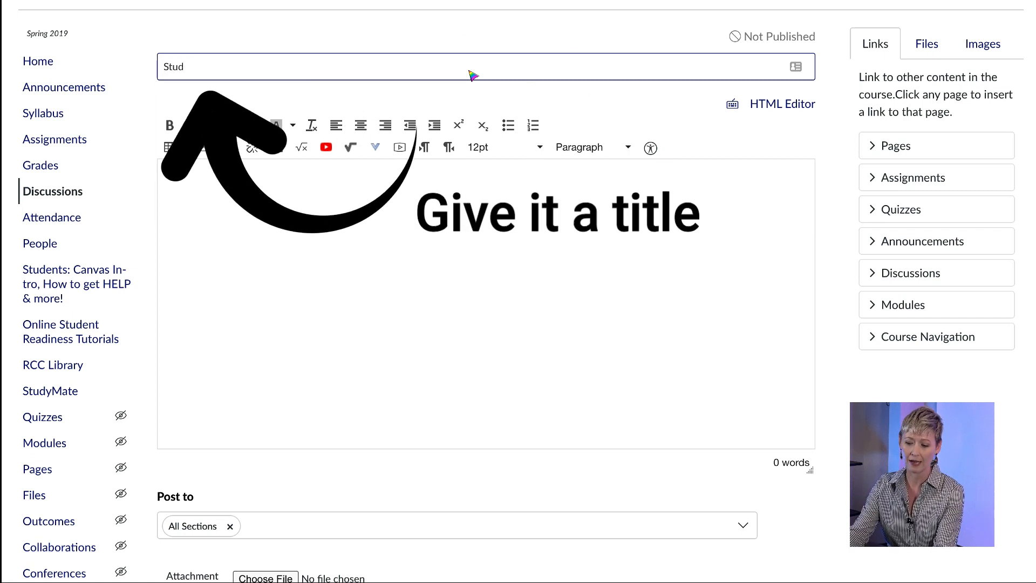
type("Student L")
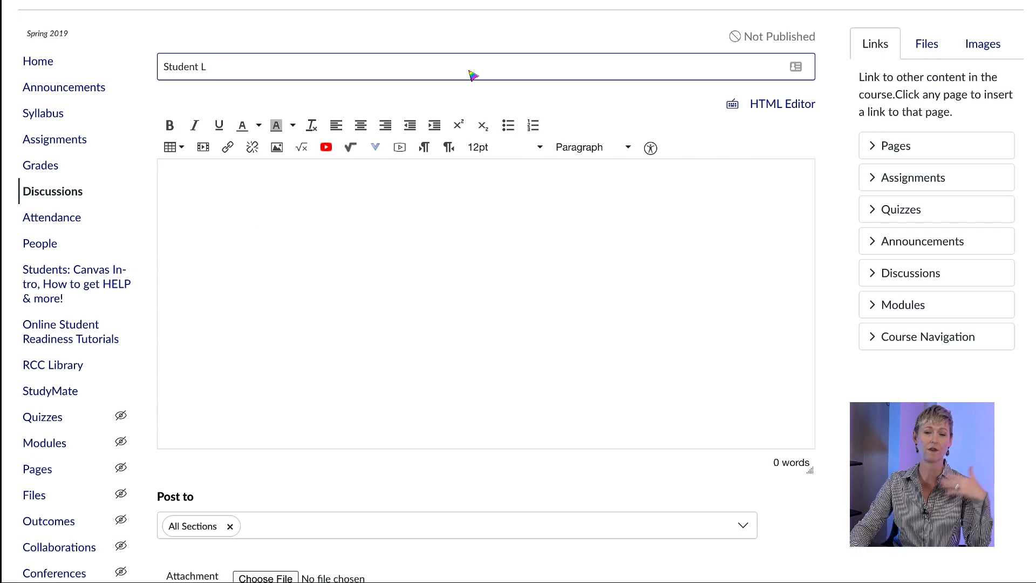
type("ounge")
left_click(485, 303)
type("Instructions")
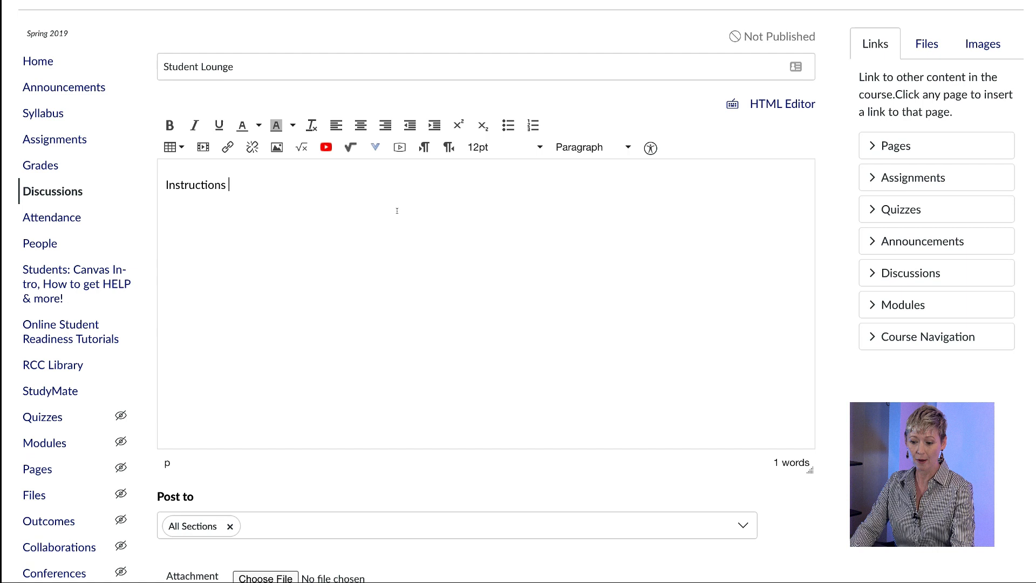
mouse_move(312, 211)
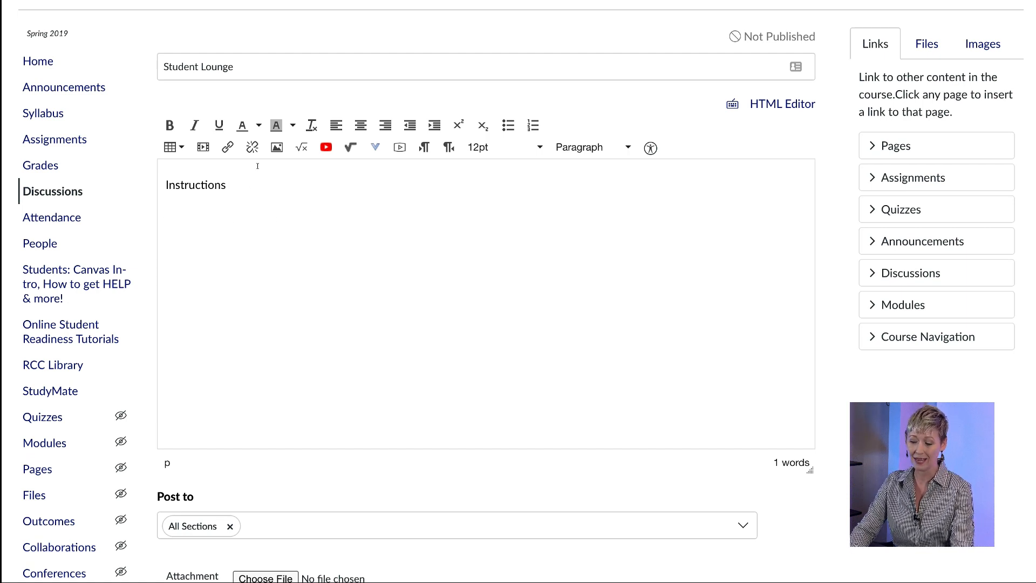
left_click(277, 147)
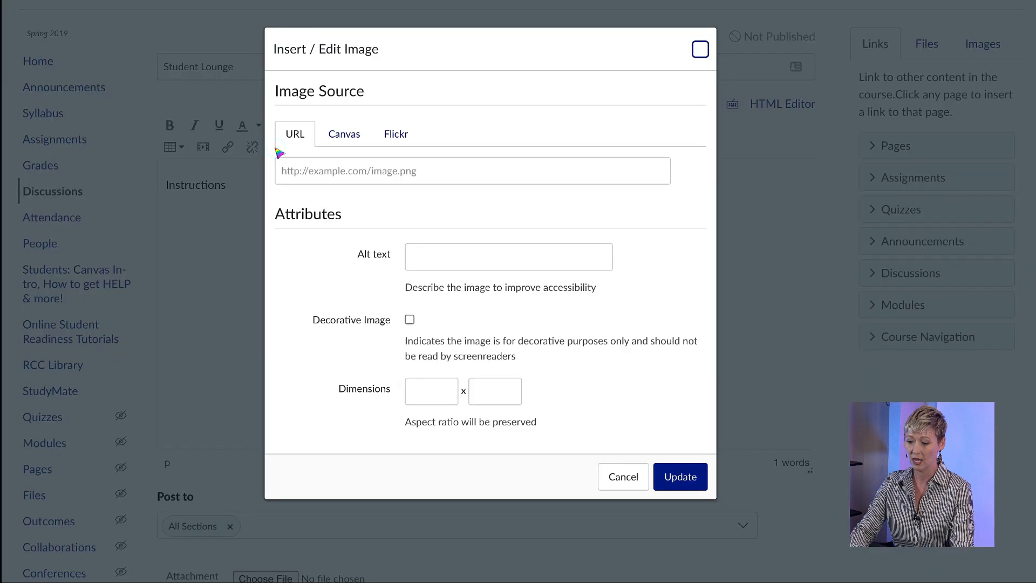
left_click(343, 134)
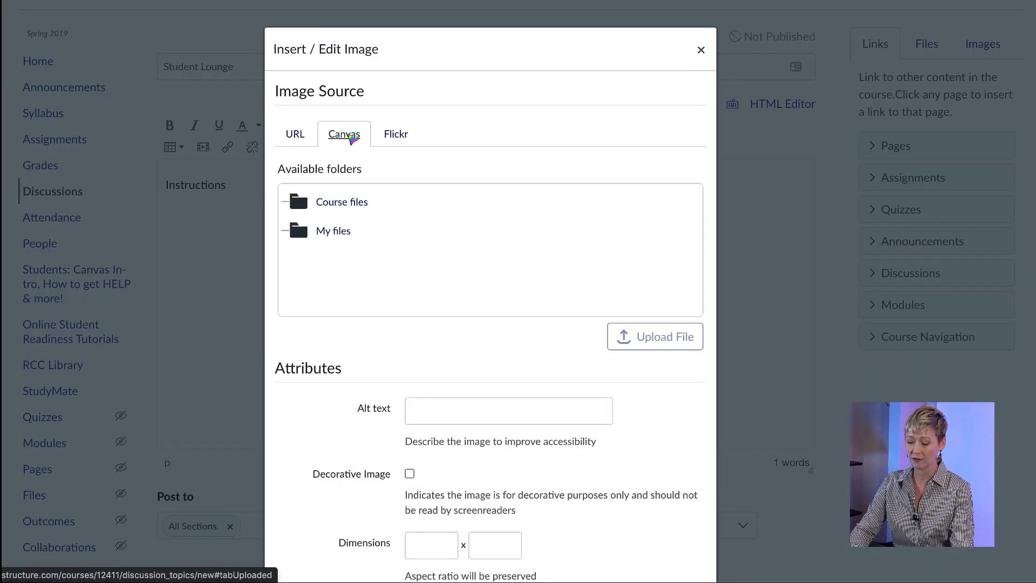
left_click(395, 133)
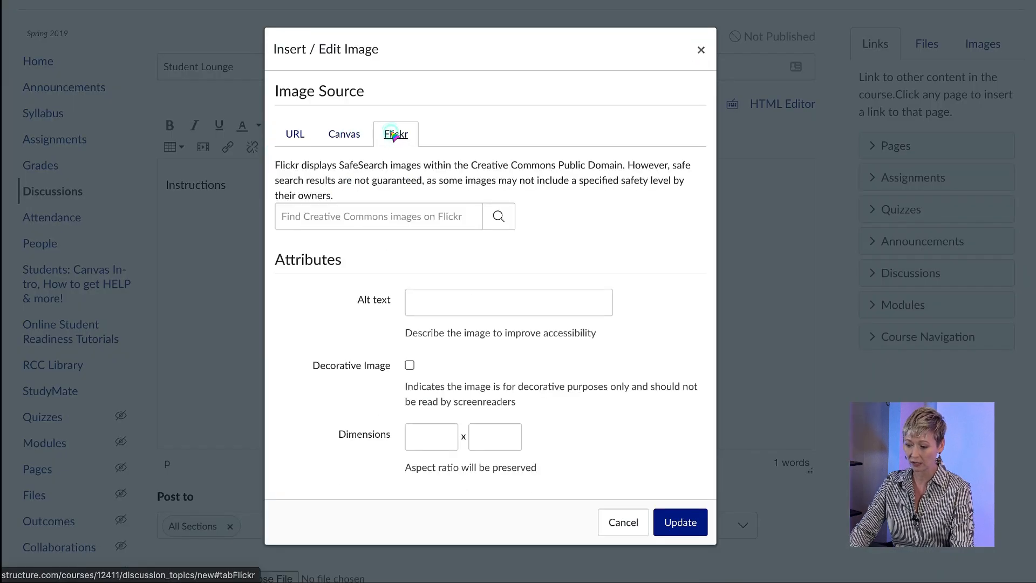
left_click(622, 522)
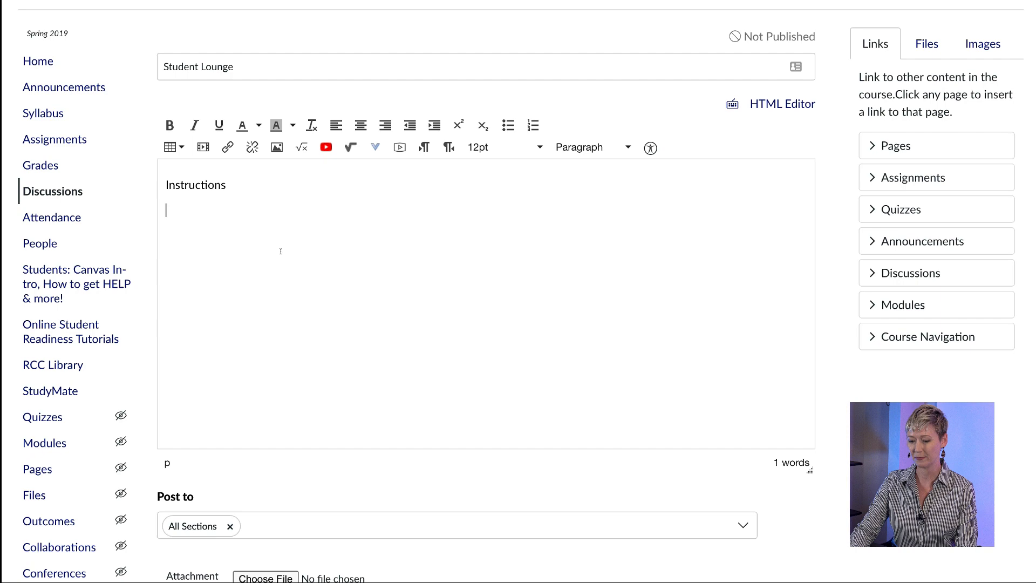
scroll("down", 3)
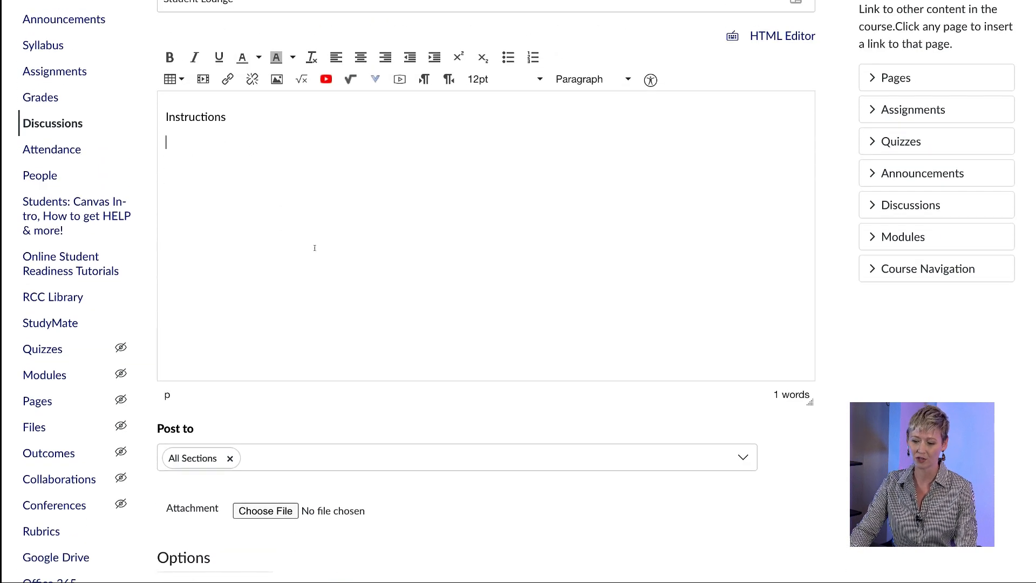
mouse_move(275, 78)
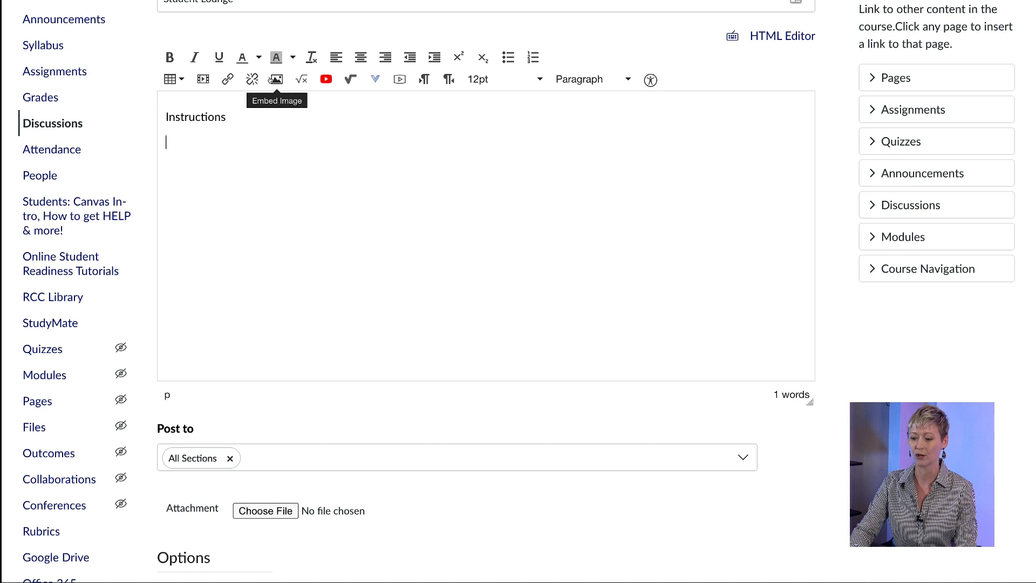
mouse_move(325, 79)
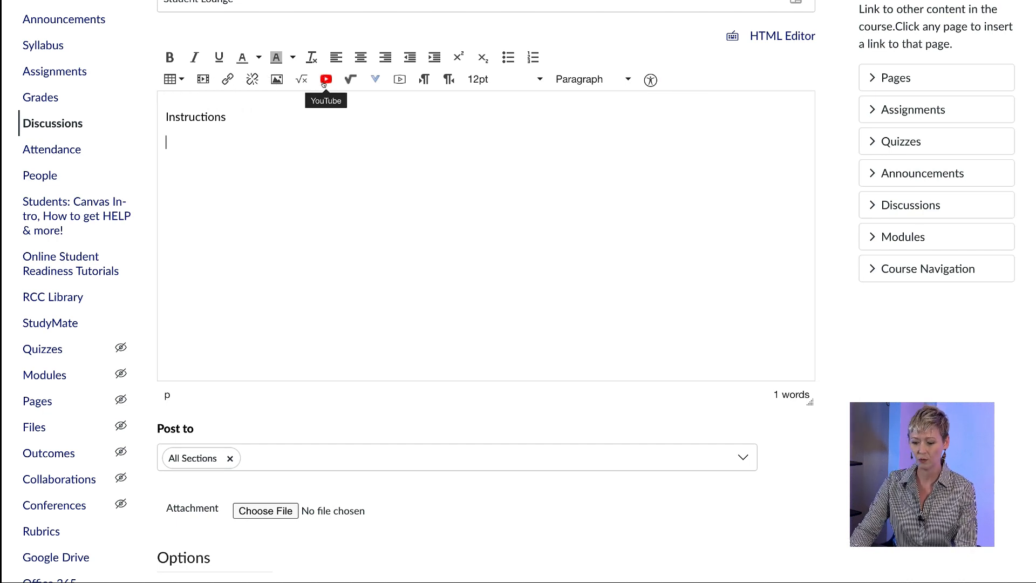
scroll("down", 3)
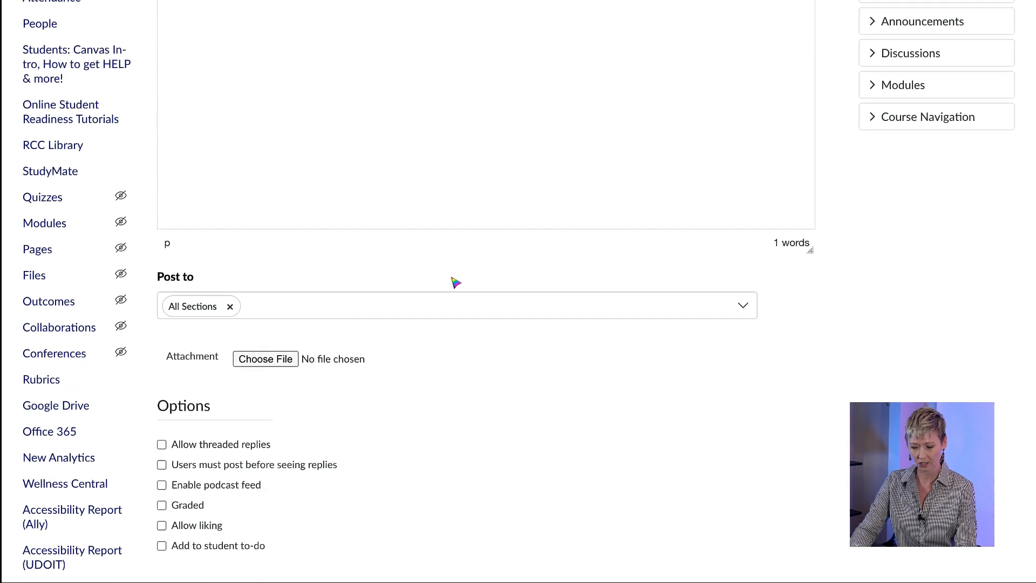
scroll("down", 3)
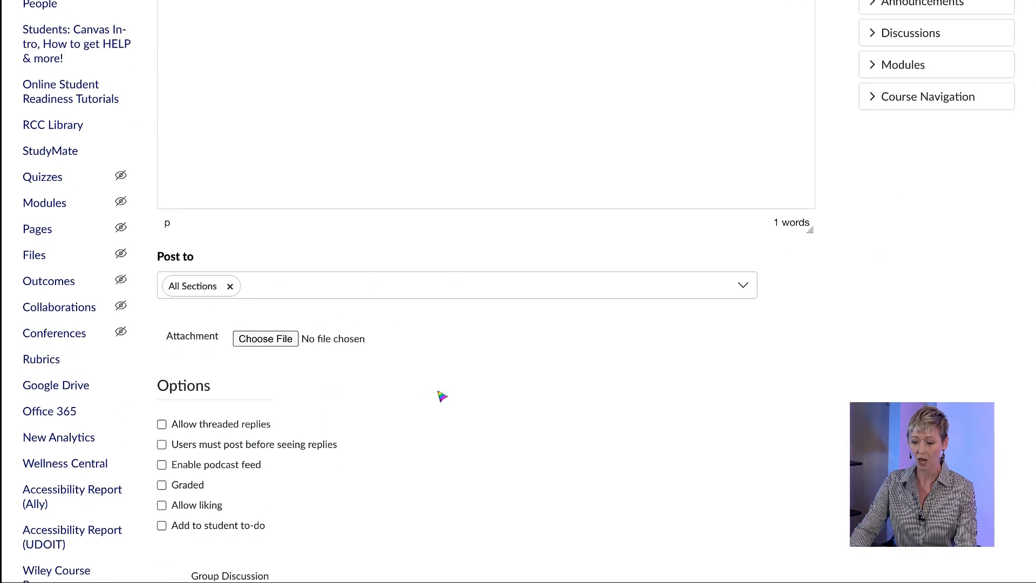
scroll("down", 3)
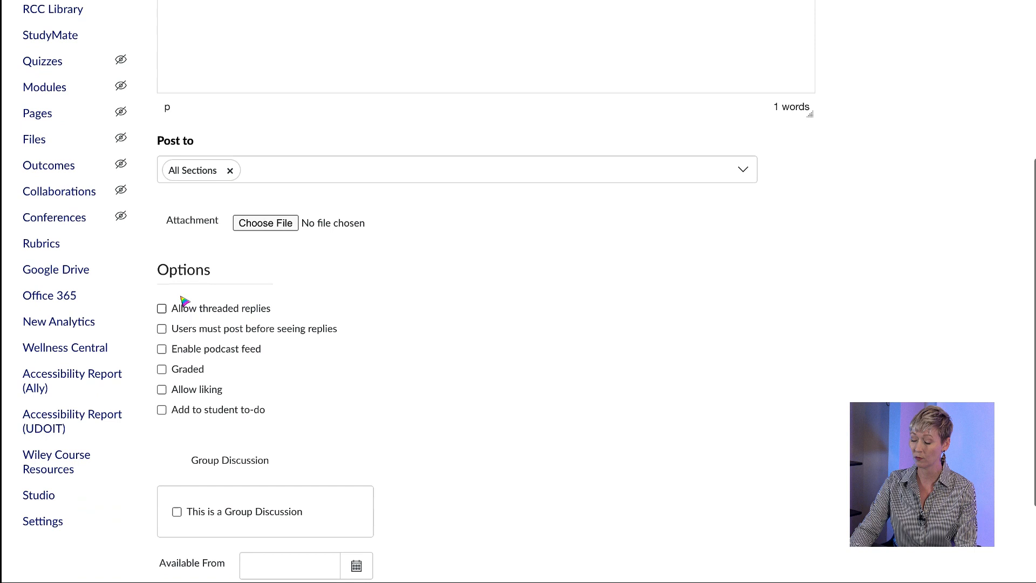
Step: Enable Allow threaded replies, Allow liking and Add to student to-do, then save and publish the discussion
left_click(161, 307)
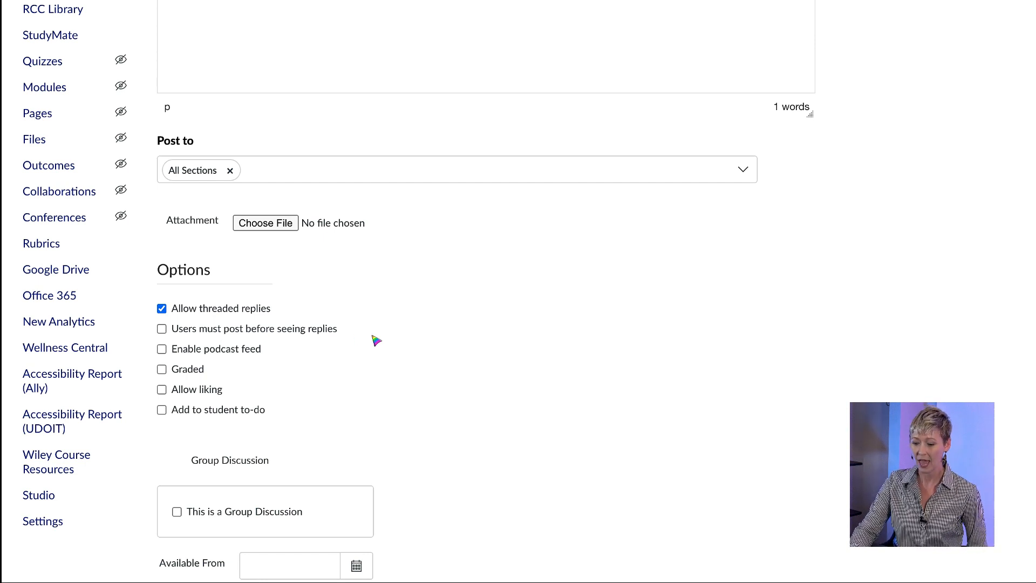
mouse_move(287, 359)
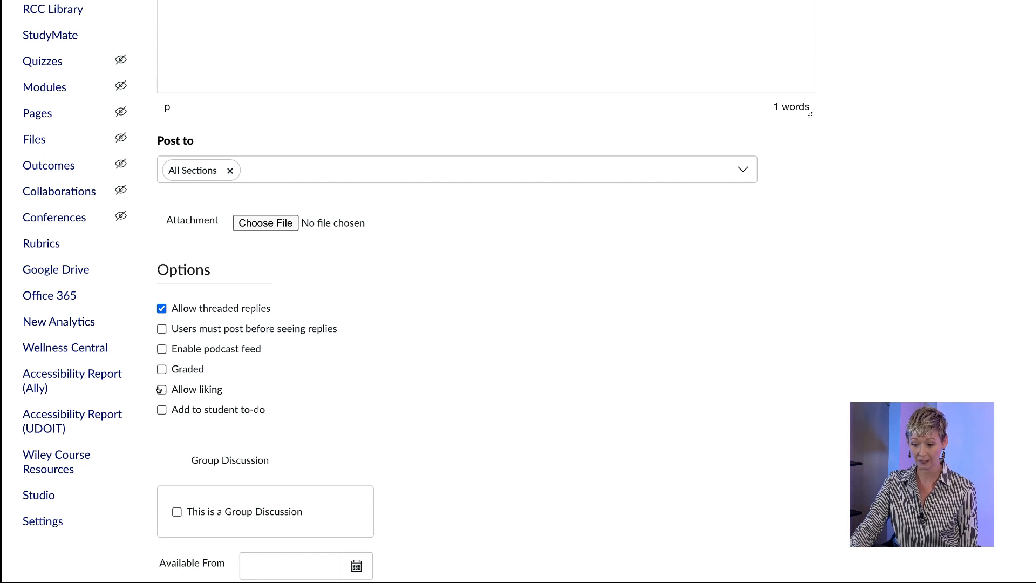
left_click(162, 390)
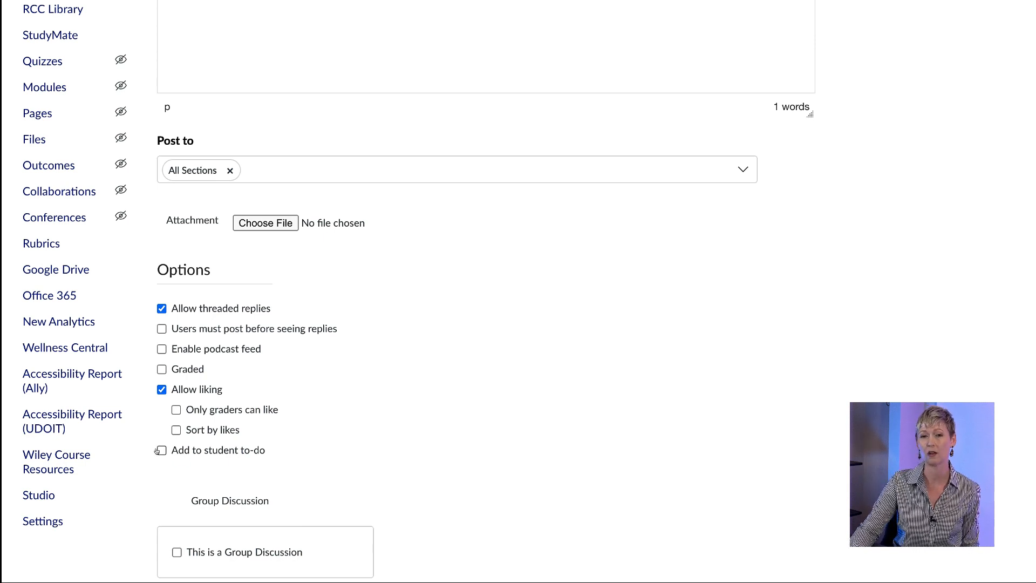
left_click(160, 450)
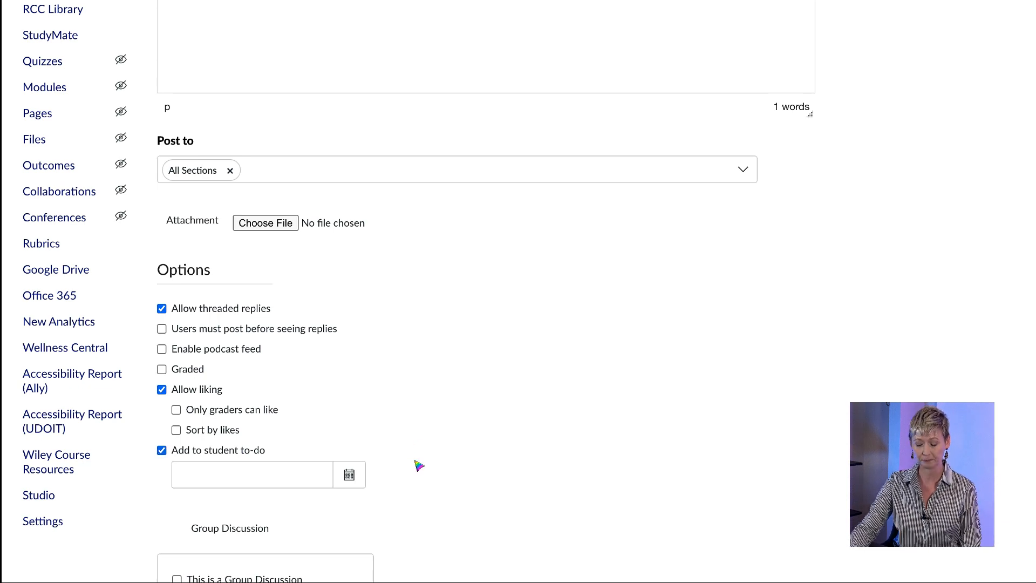
scroll("down", 3)
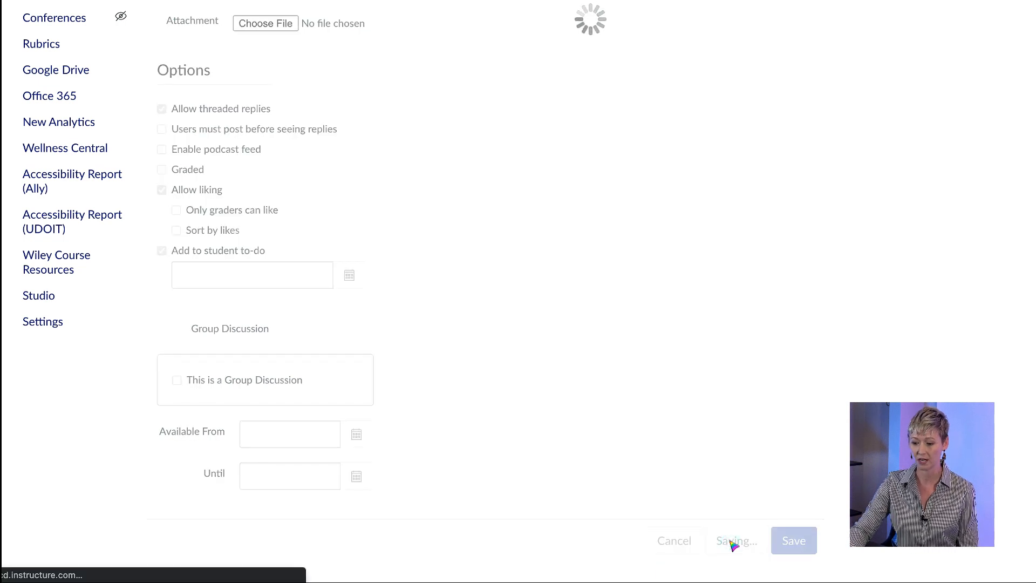
left_click(793, 540)
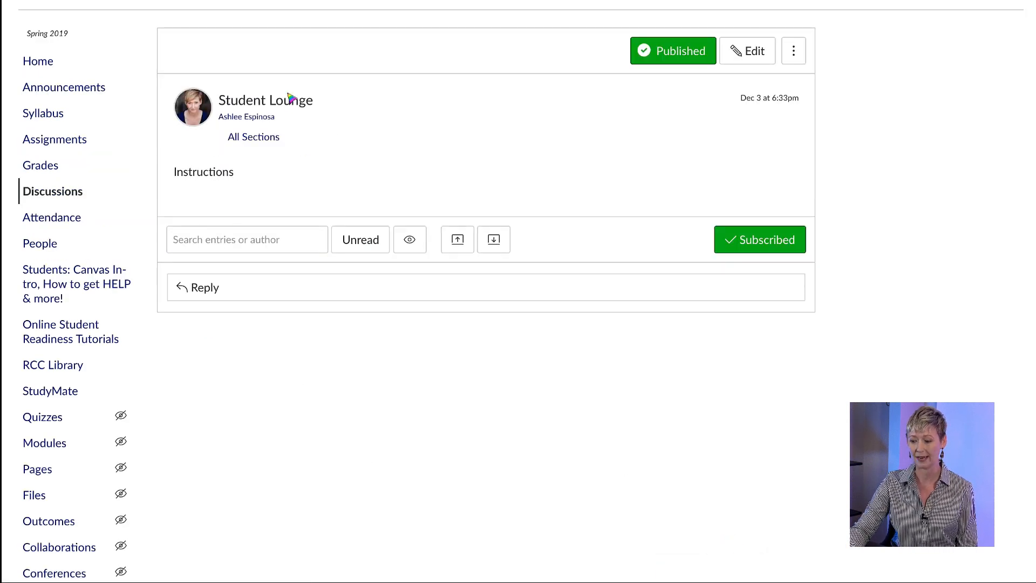